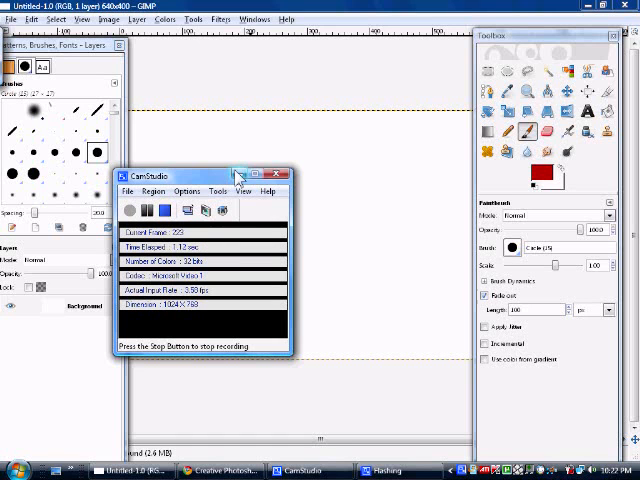
Search BlendFu for 'circle' and bring up the circles brush set page
left_click(276, 174)
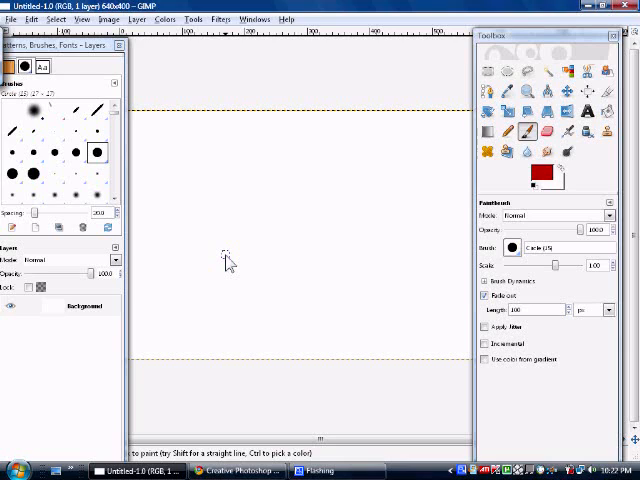
mouse_move(230, 258)
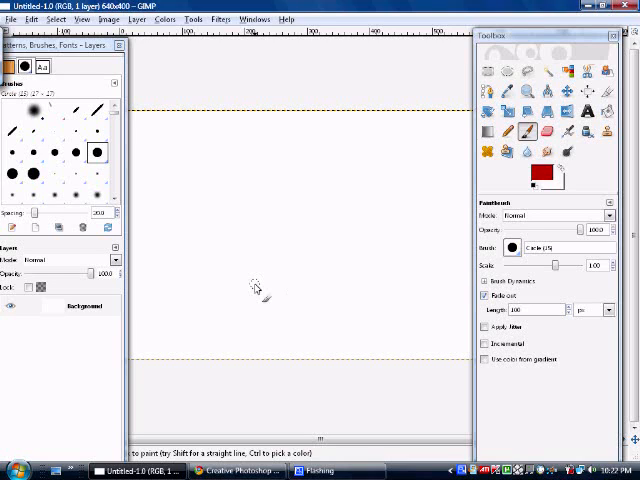
mouse_move(258, 294)
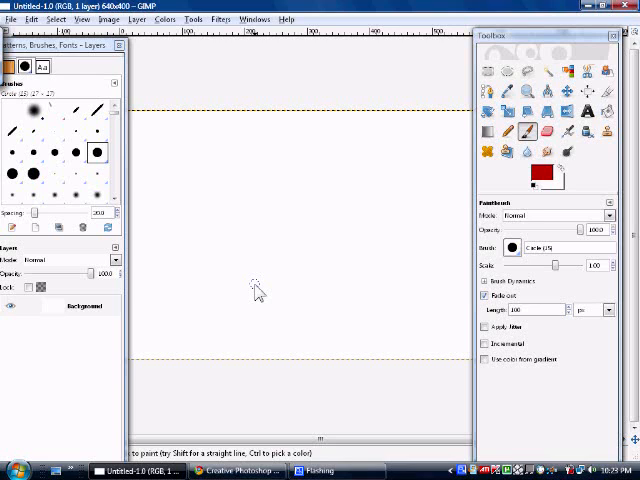
left_click(482, 296)
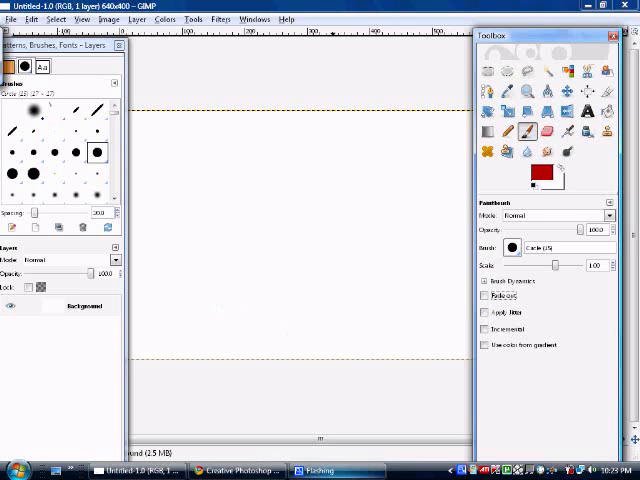
mouse_move(296, 372)
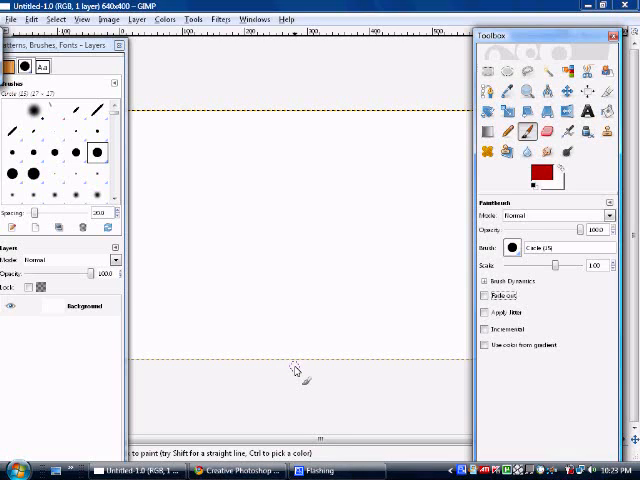
mouse_move(298, 376)
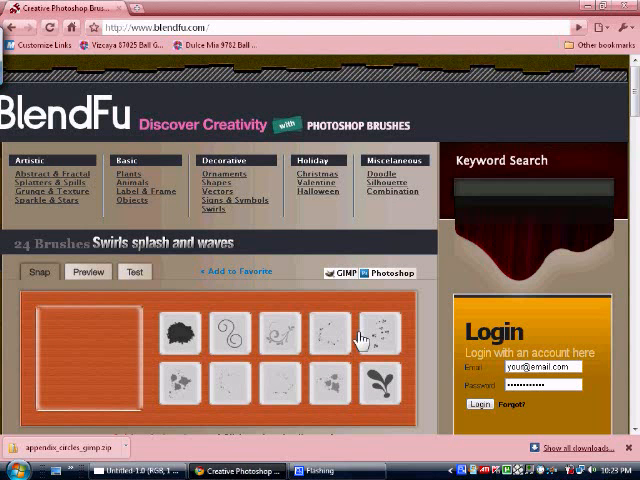
mouse_move(480, 64)
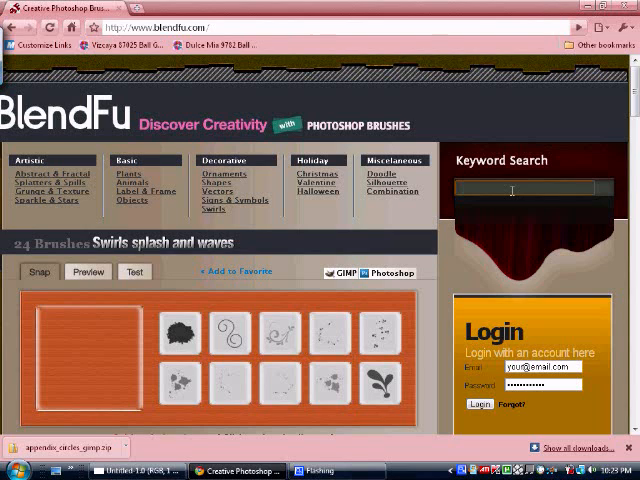
type("circle")
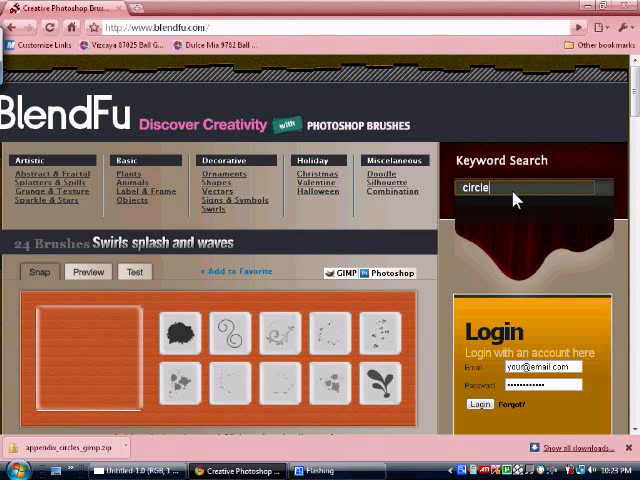
type("circle")
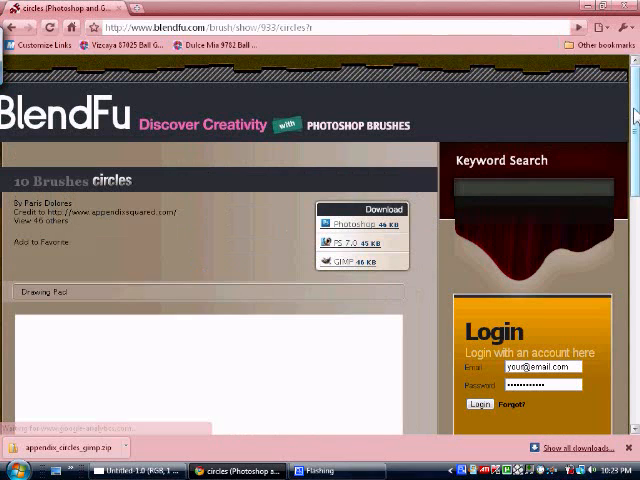
Preview the Brush Snaps, then download the GIMP version of the circles set
scroll("down", 3)
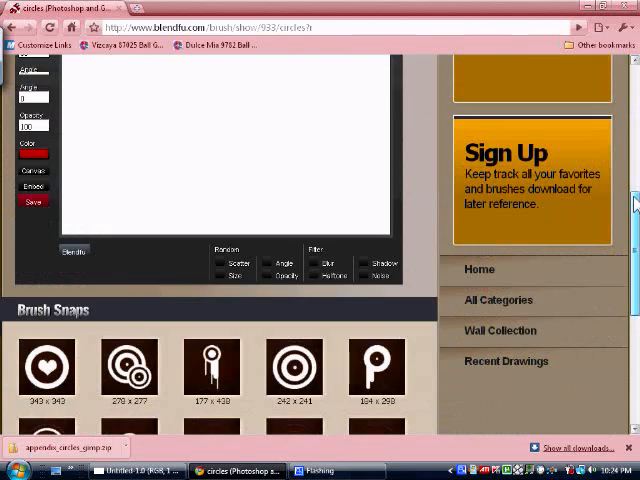
scroll("down", 3)
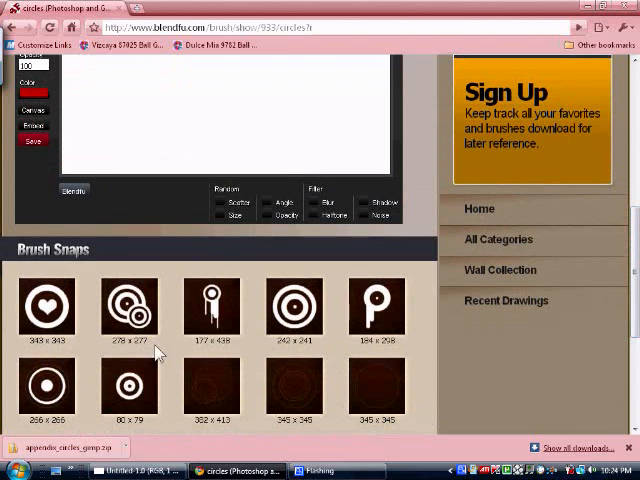
mouse_move(96, 432)
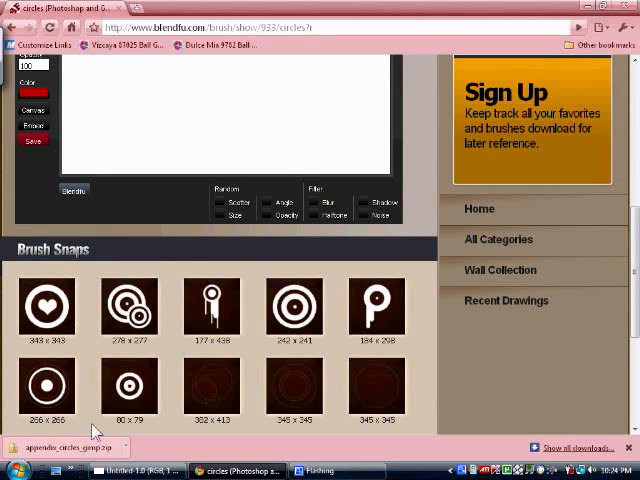
mouse_move(392, 432)
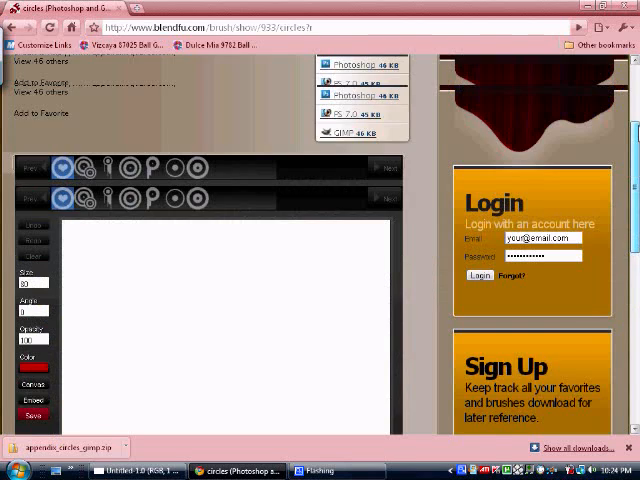
scroll("up", 3)
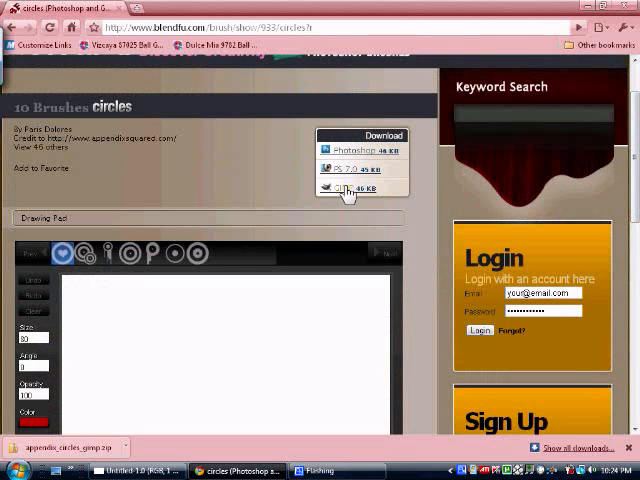
mouse_move(348, 188)
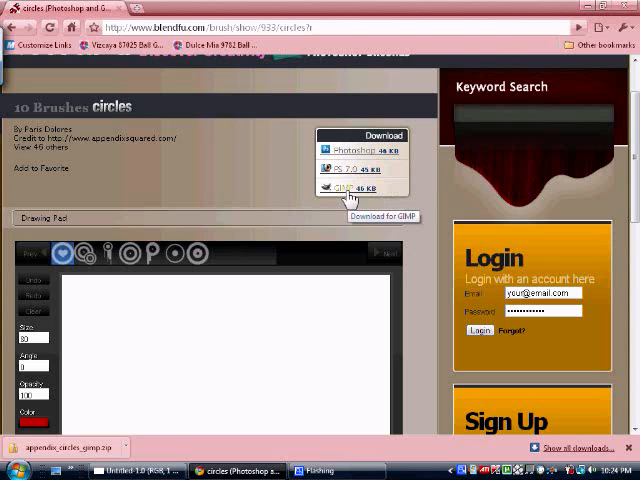
left_click(344, 188)
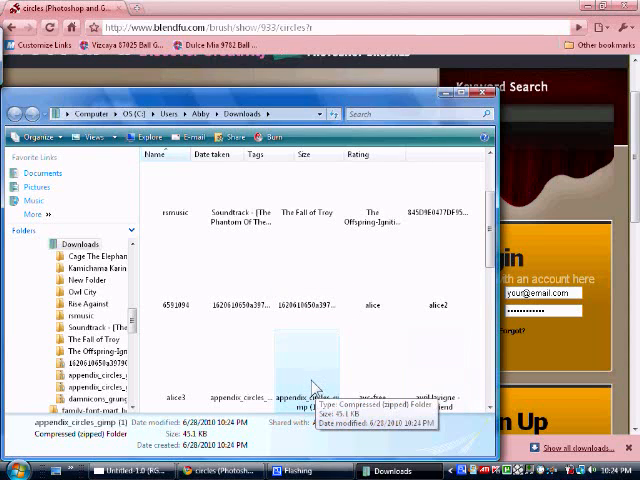
Extract the downloaded circles zip into the gimp-2.x brushes folder via Extract All
right_click(310, 400)
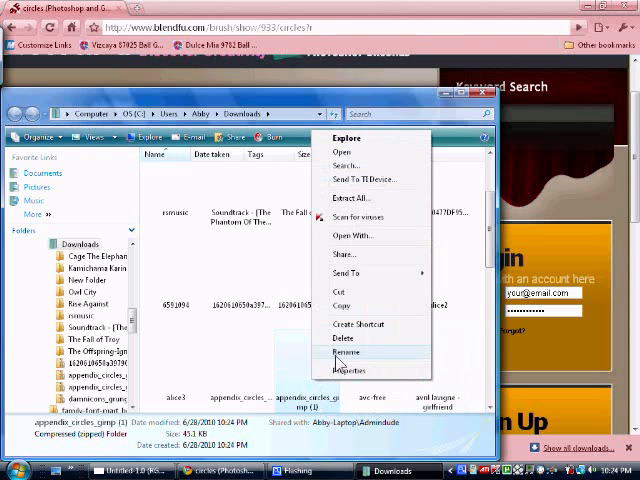
mouse_move(356, 196)
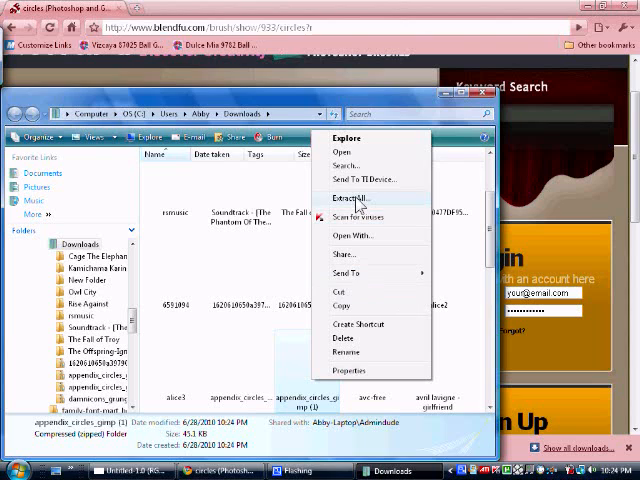
left_click(344, 198)
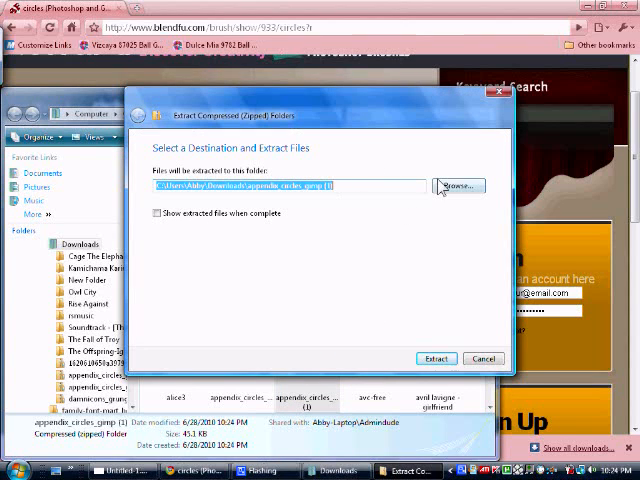
left_click(458, 186)
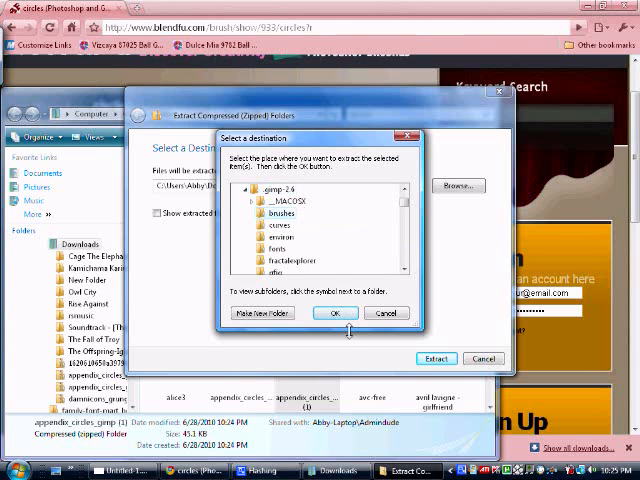
left_click(336, 312)
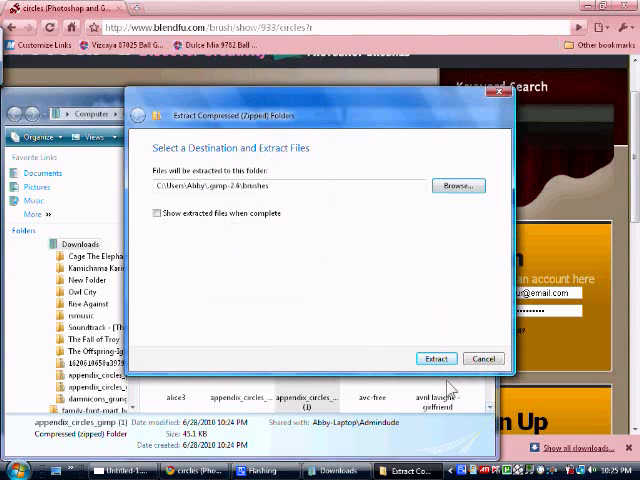
left_click(436, 358)
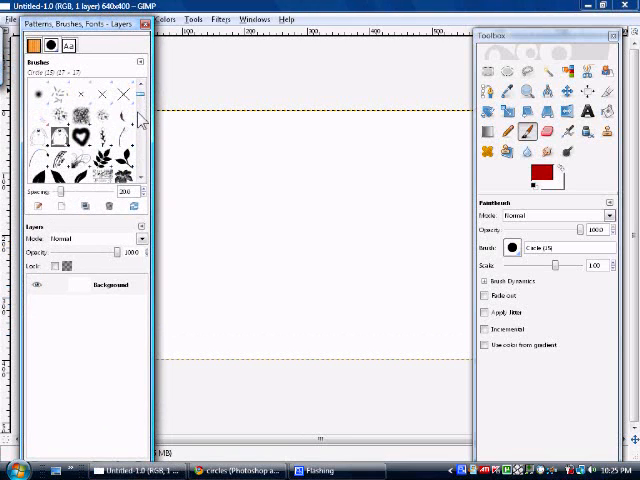
Refresh the Brushes list and select the concentric target circle brush
scroll("down", 3)
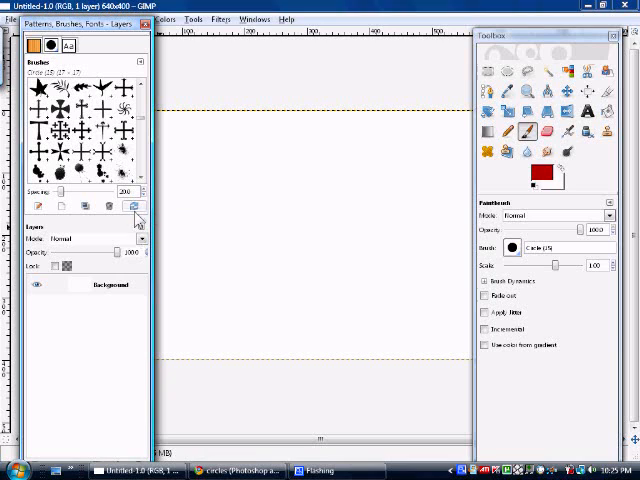
mouse_move(218, 228)
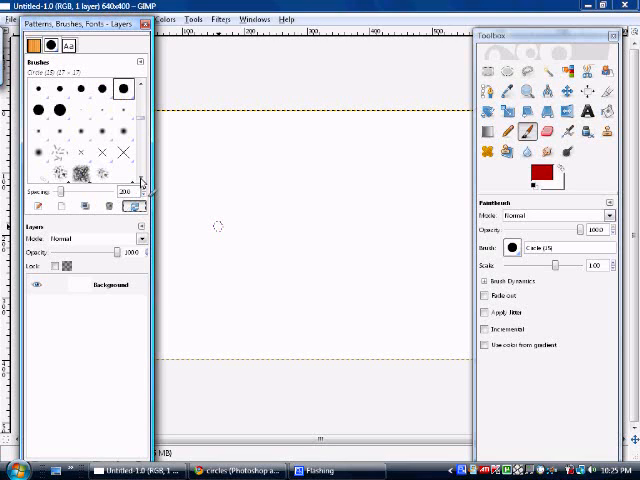
scroll("down", 3)
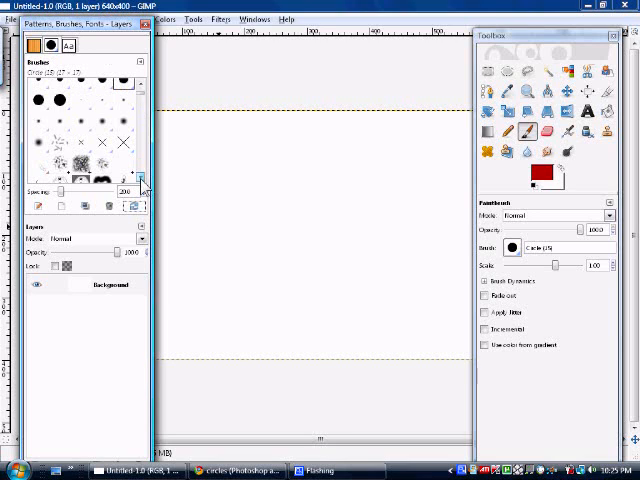
scroll("down", 3)
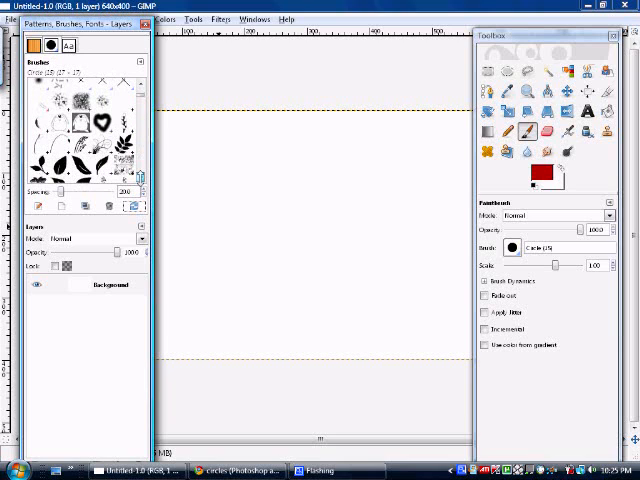
scroll("down", 3)
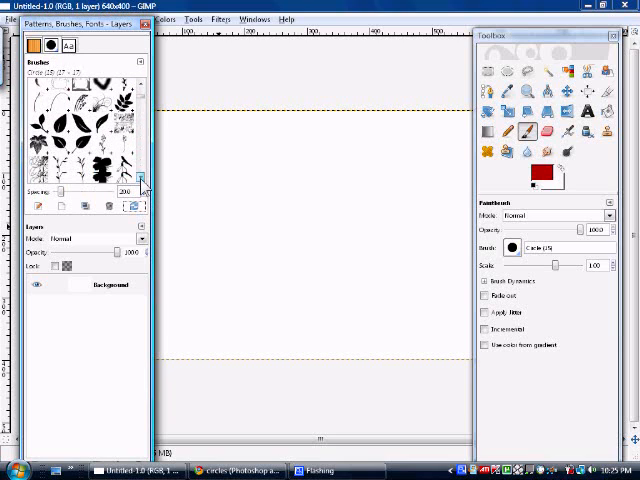
scroll("down", 3)
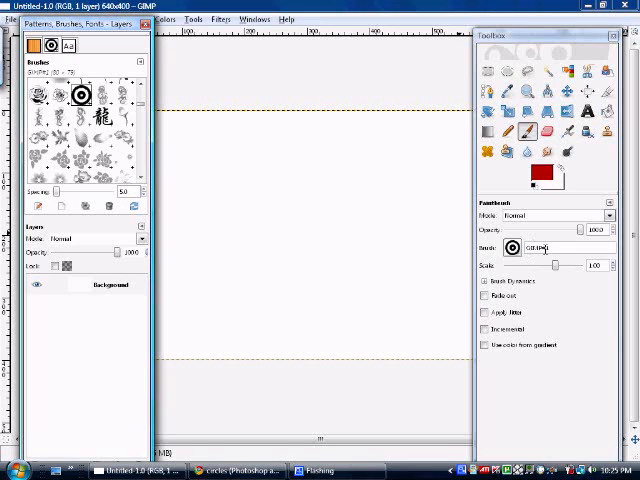
mouse_move(528, 272)
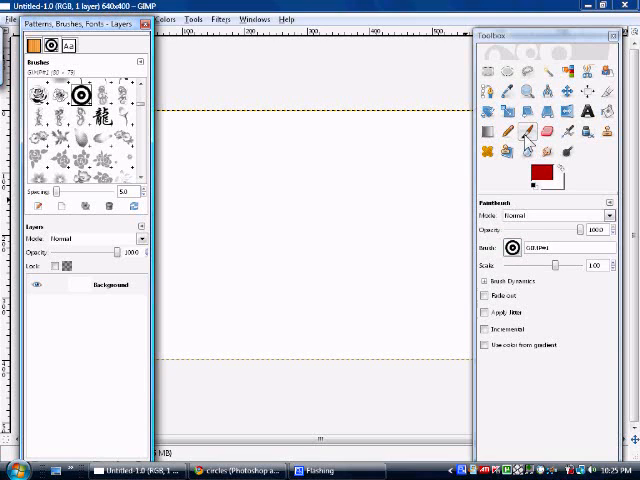
Stamp two red target circles, one near the centre and one lower right
left_click(528, 132)
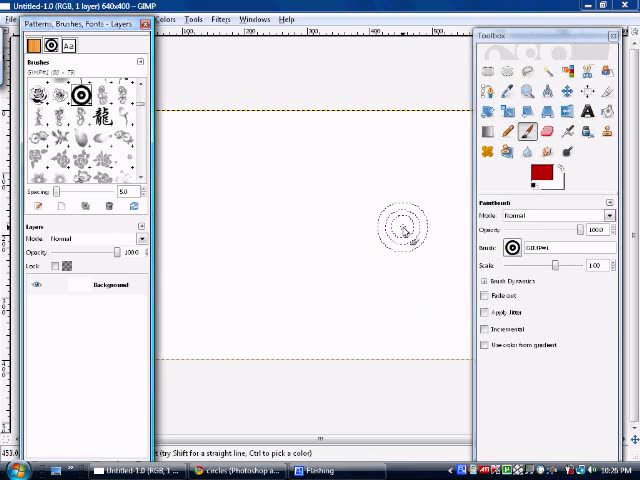
left_click(360, 210)
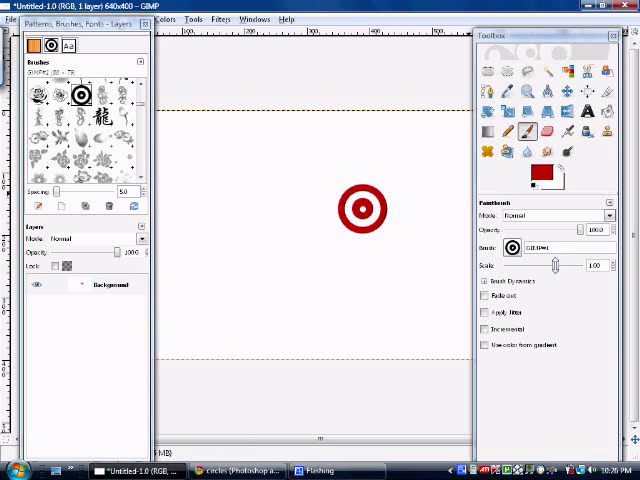
left_click(412, 282)
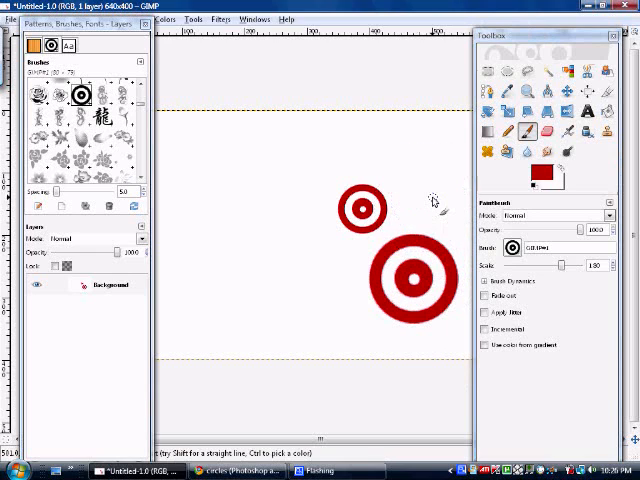
mouse_move(424, 196)
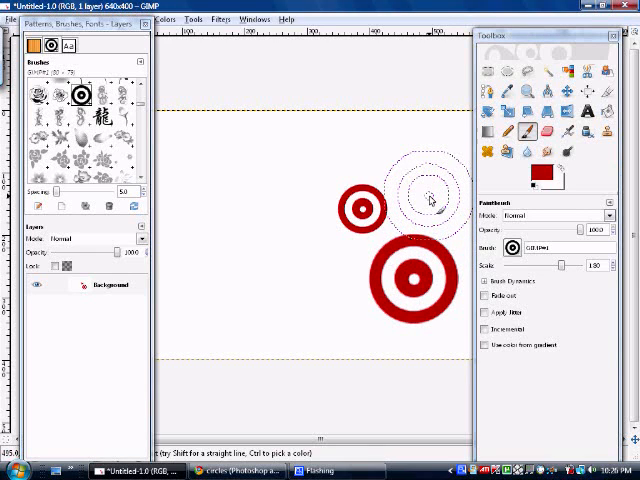